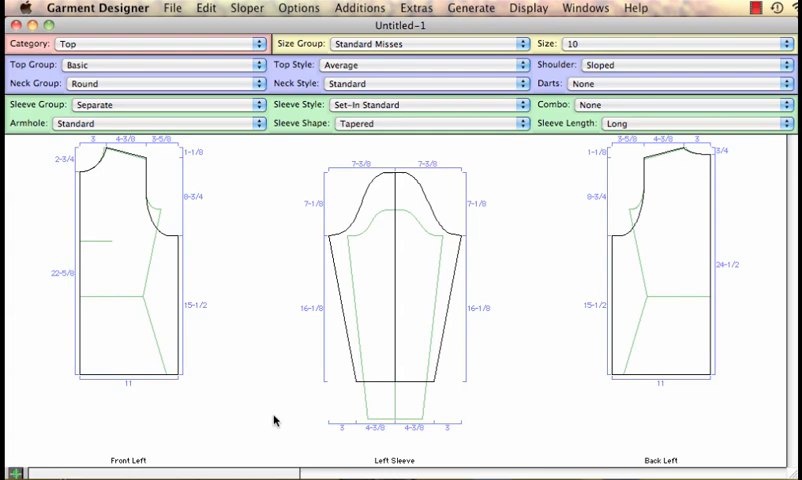
mouse_move(168, 276)
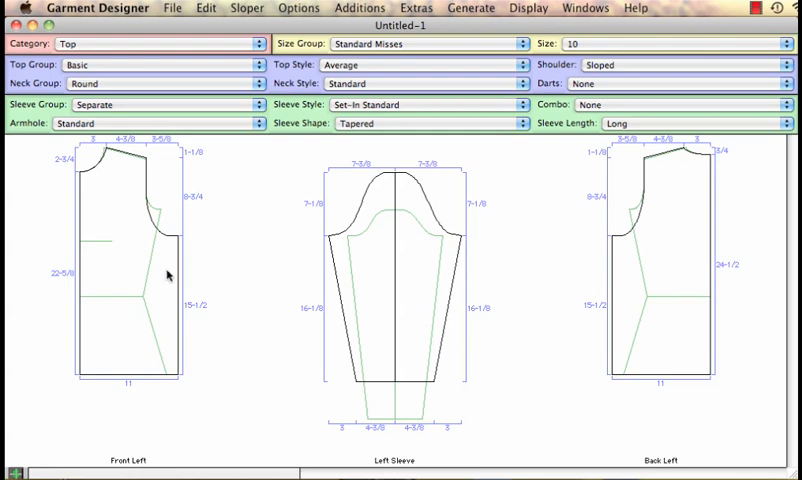
mouse_move(124, 170)
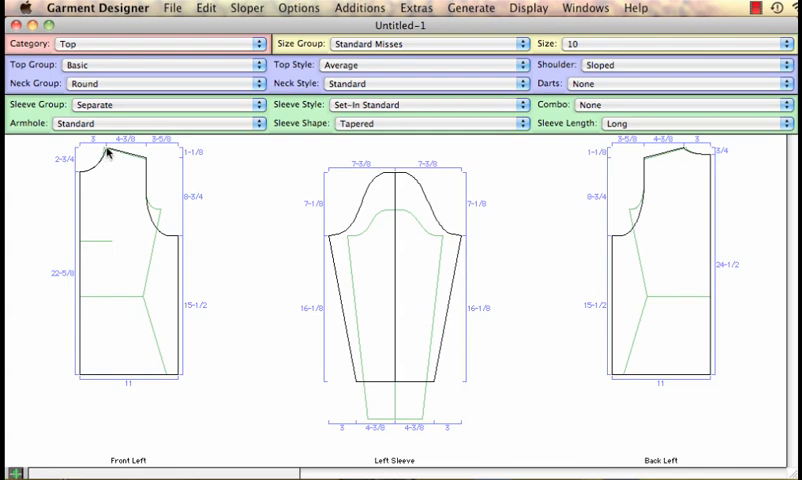
mouse_move(110, 158)
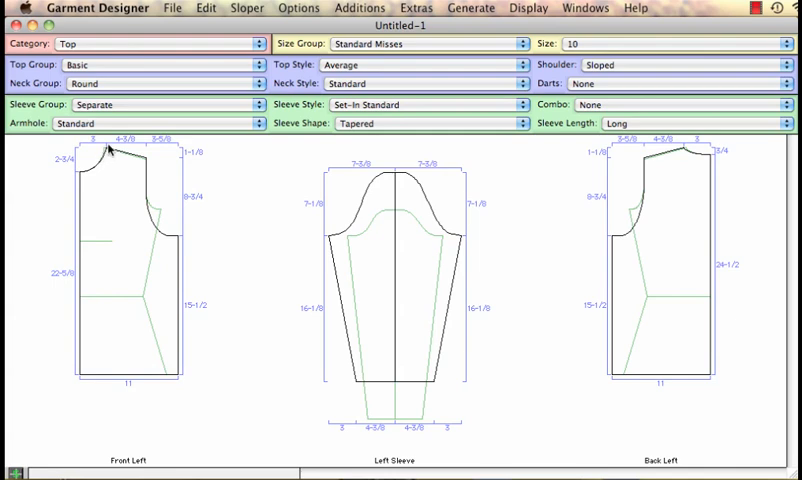
mouse_move(112, 162)
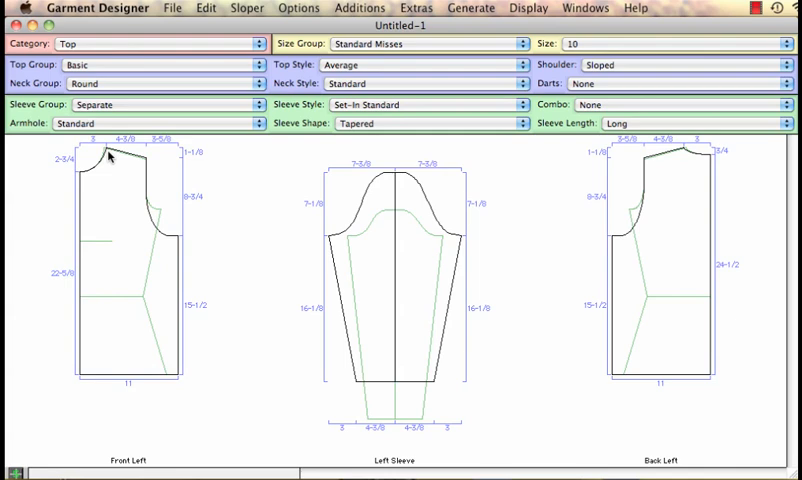
mouse_move(174, 284)
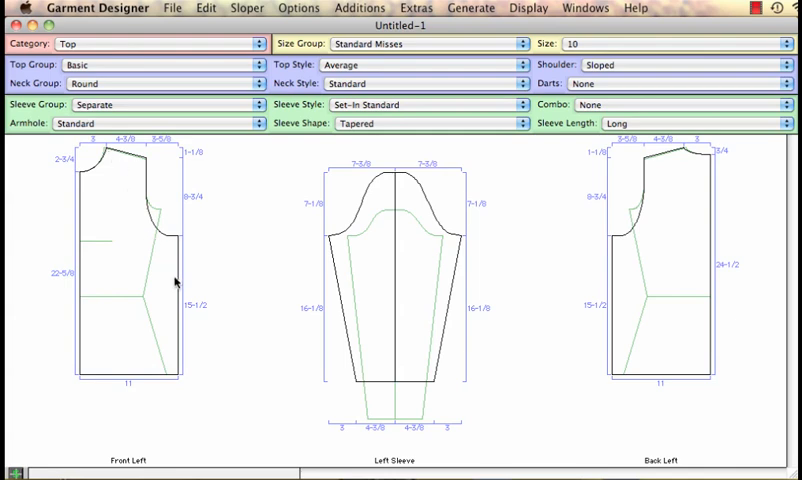
mouse_move(102, 68)
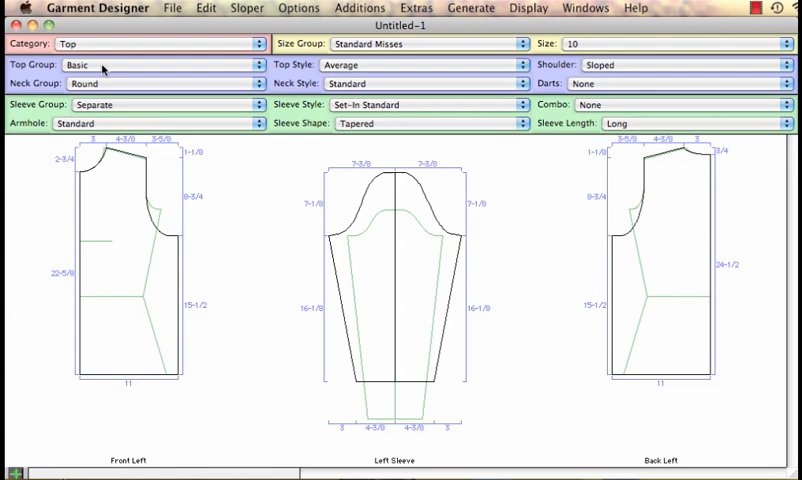
Set the top group to Contoured with the Fitted style.
click(150, 64)
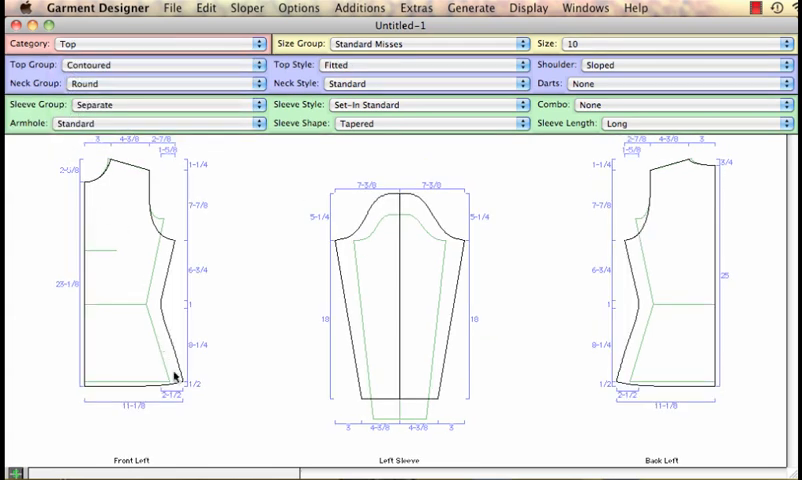
mouse_move(168, 246)
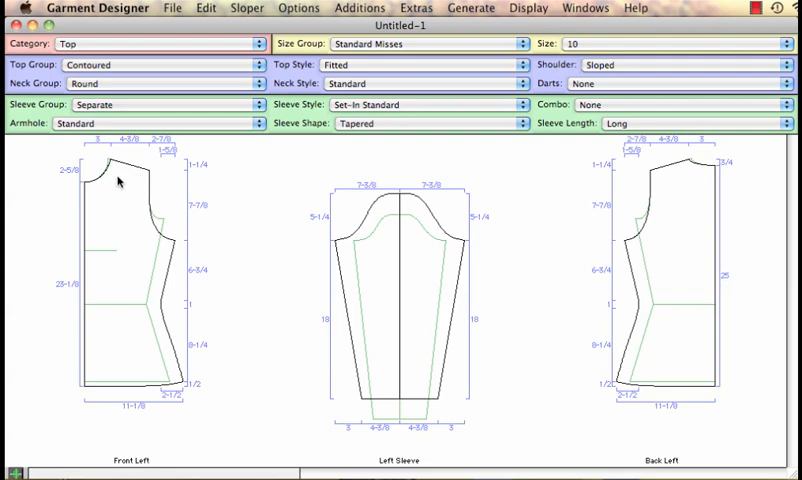
click(120, 280)
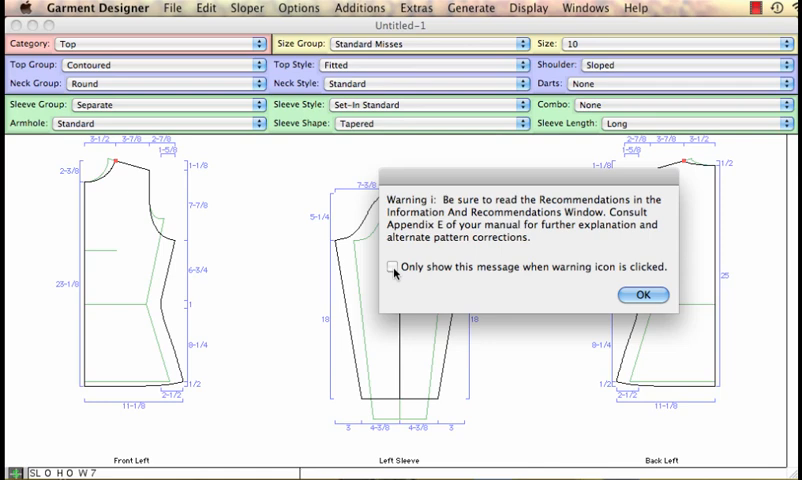
Set the recommendations warning to show only when its icon is clicked and acknowledge it.
click(392, 268)
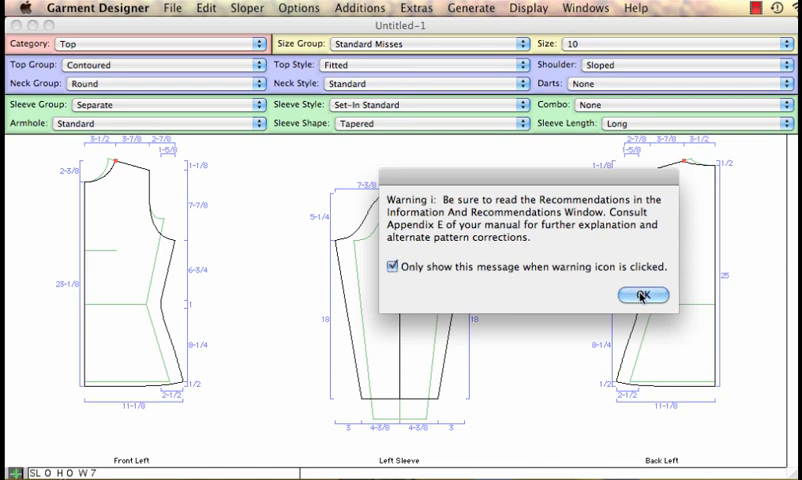
click(640, 294)
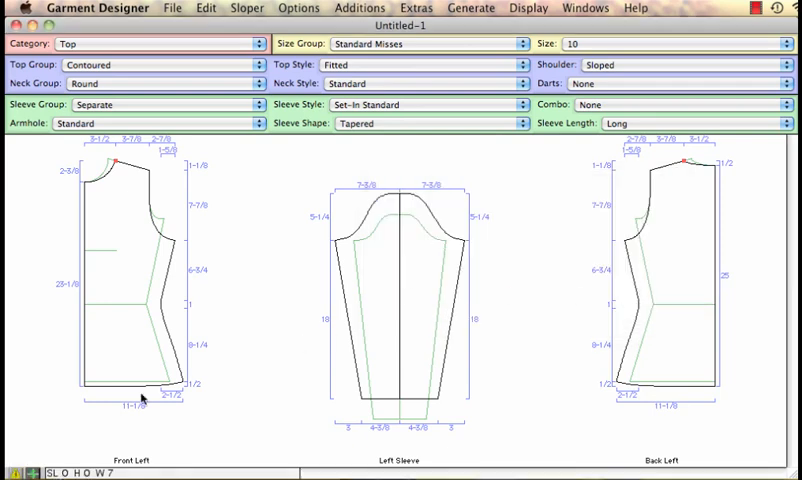
mouse_move(142, 398)
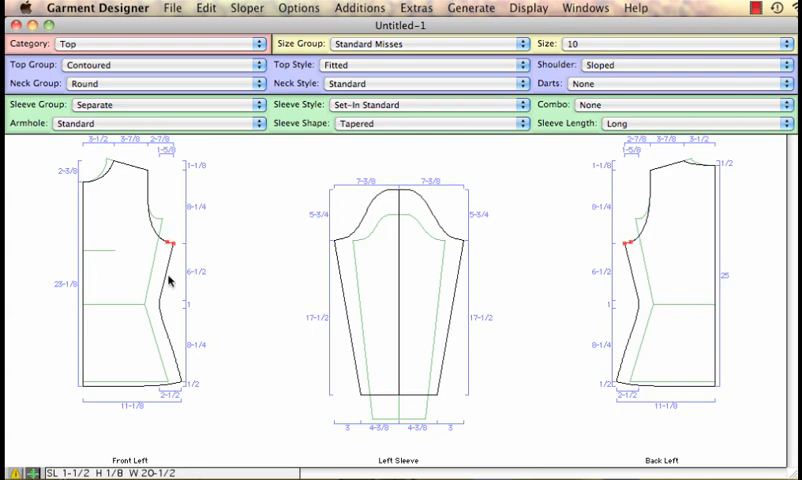
mouse_move(110, 236)
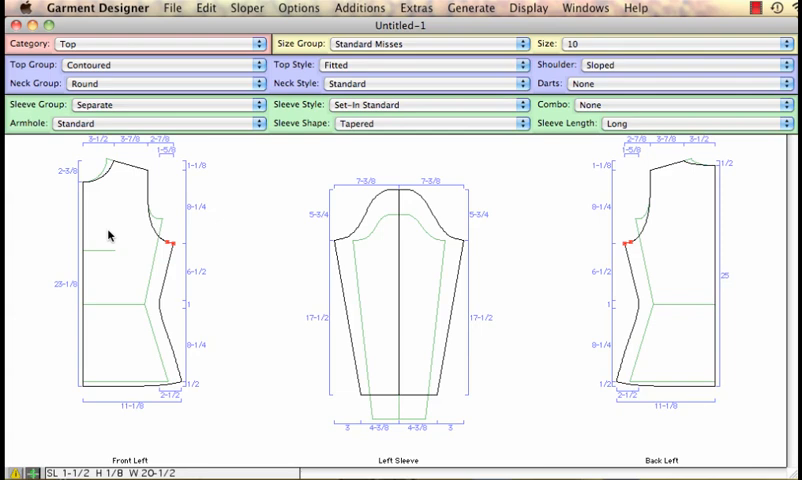
mouse_move(464, 6)
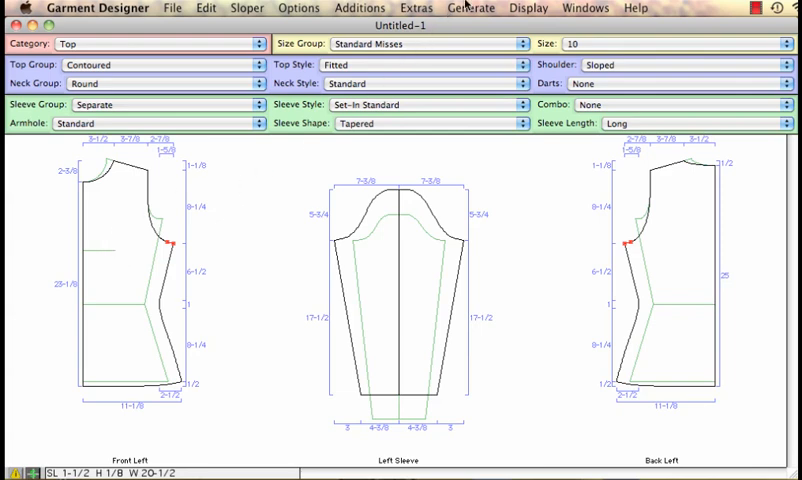
Choose Information And Recommendations from the Generate menu to view seam lengths and angles.
click(472, 8)
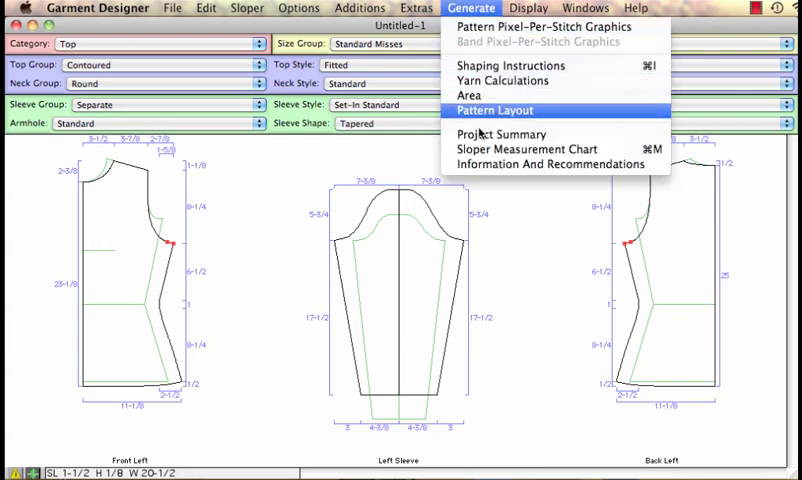
click(550, 164)
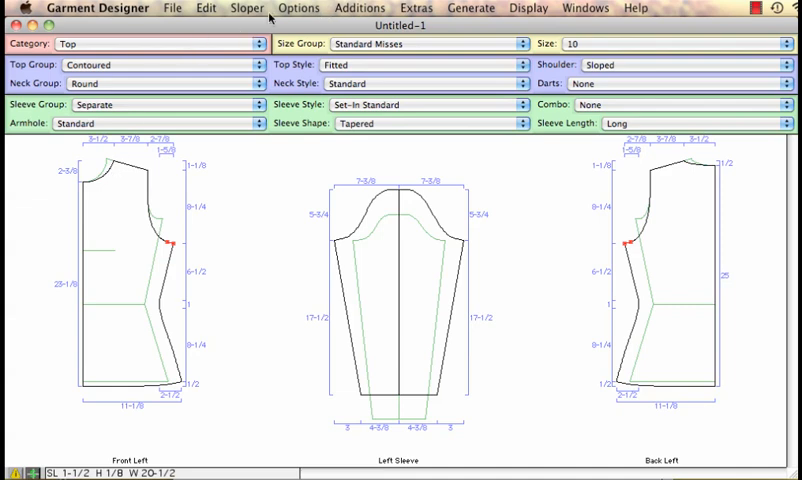
mouse_move(240, 96)
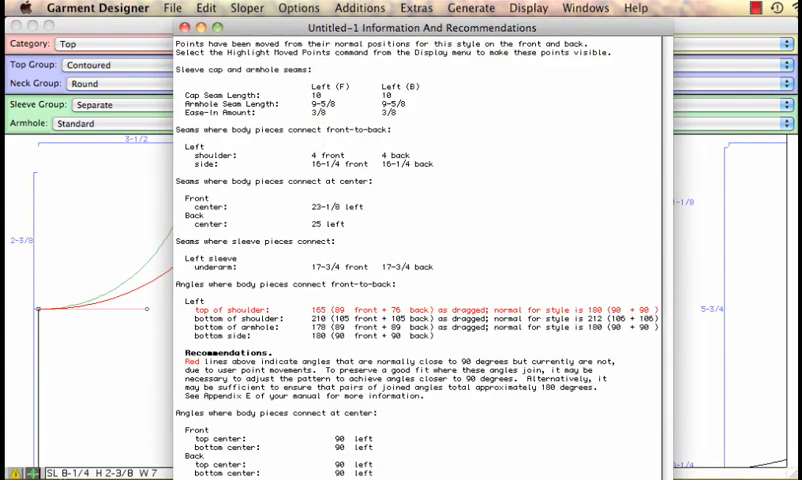
mouse_move(124, 330)
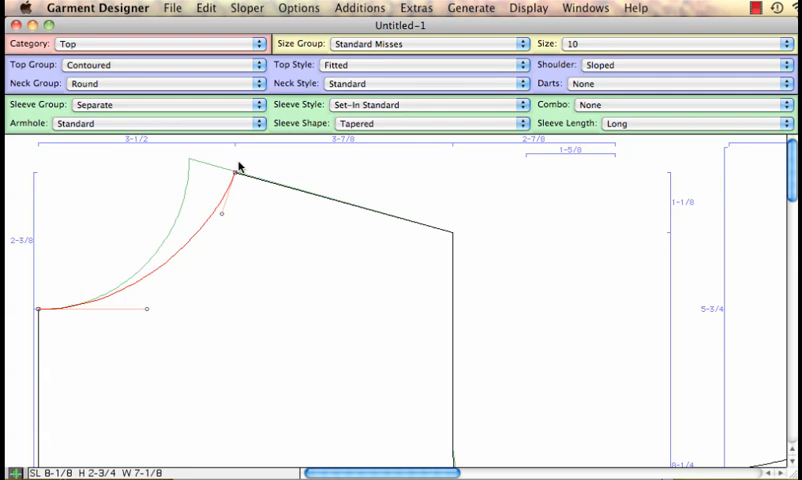
mouse_move(248, 200)
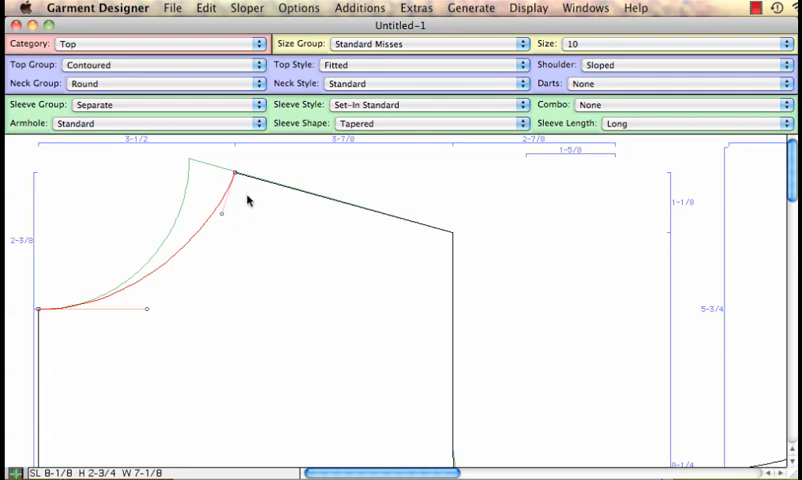
mouse_move(284, 272)
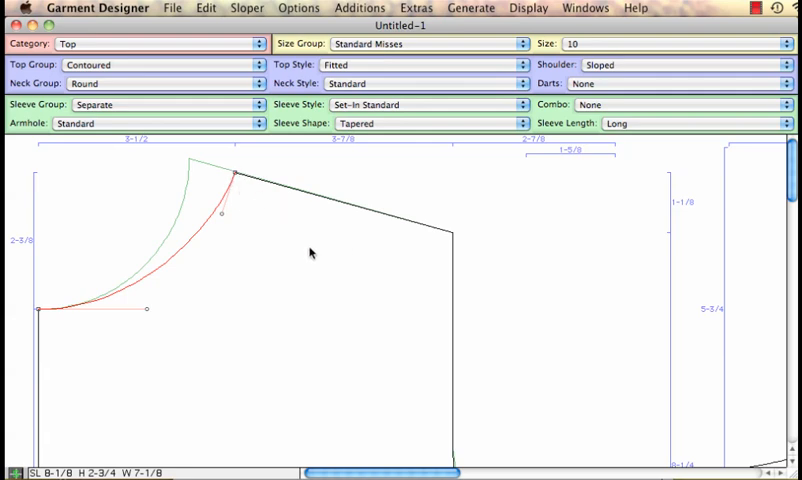
mouse_move(450, 244)
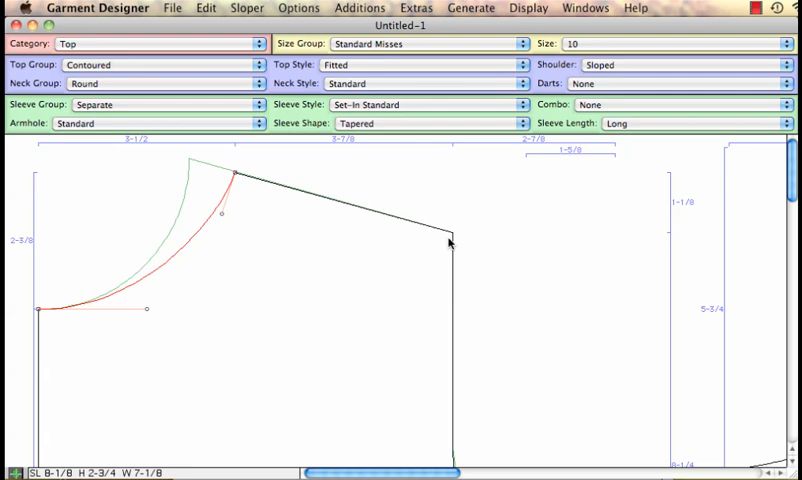
mouse_move(420, 340)
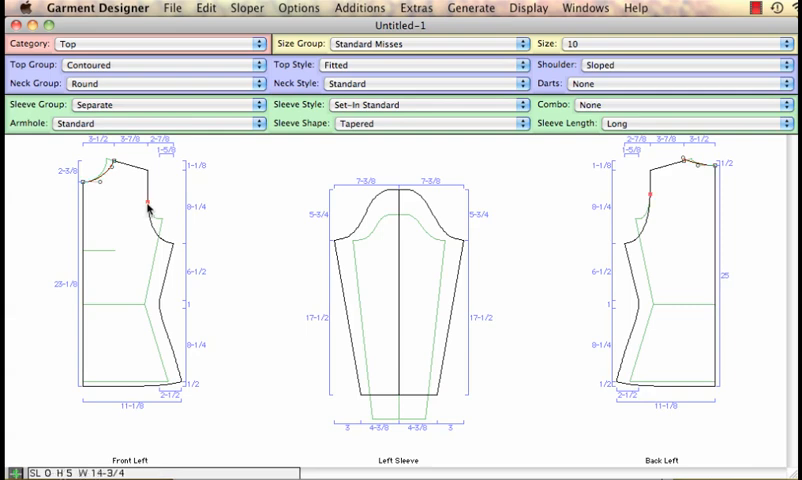
mouse_move(324, 128)
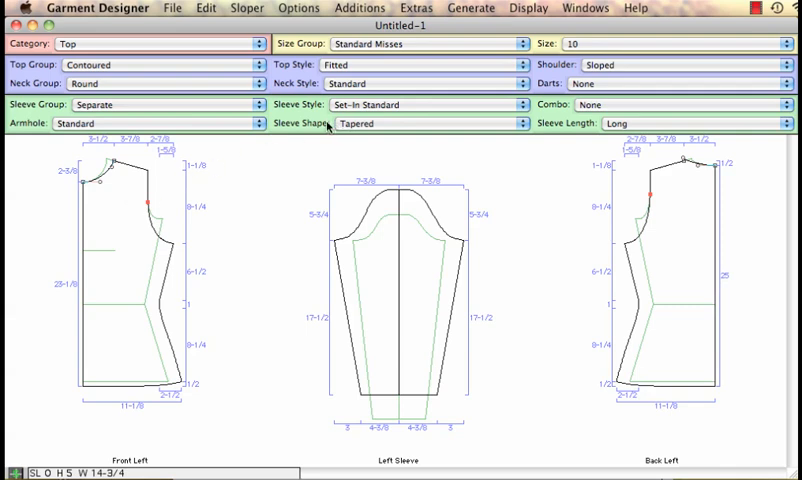
Change the armhole from Standard to Dressmaking-Simple-Fit Only.
click(136, 124)
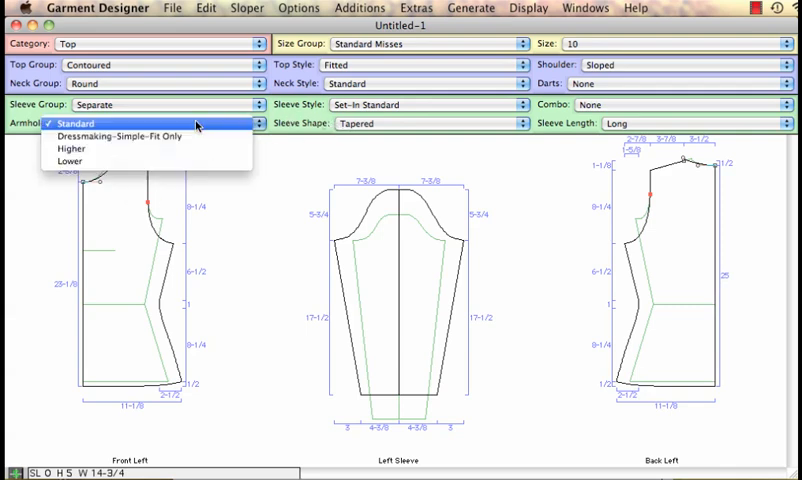
click(120, 136)
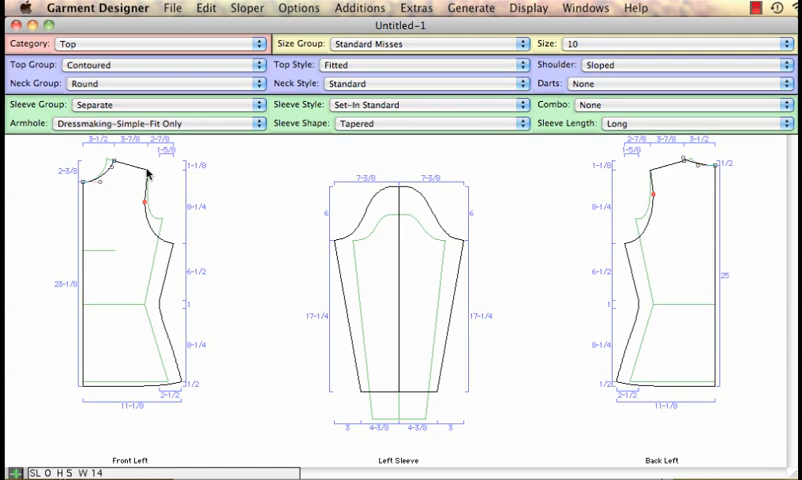
mouse_move(160, 232)
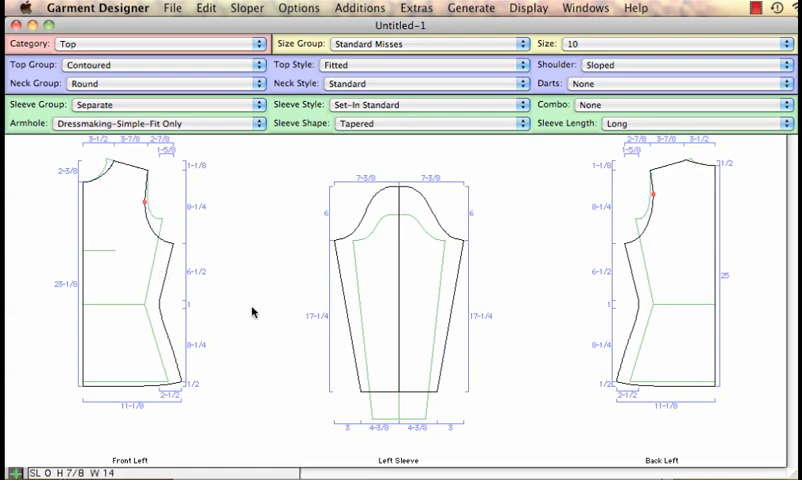
mouse_move(140, 192)
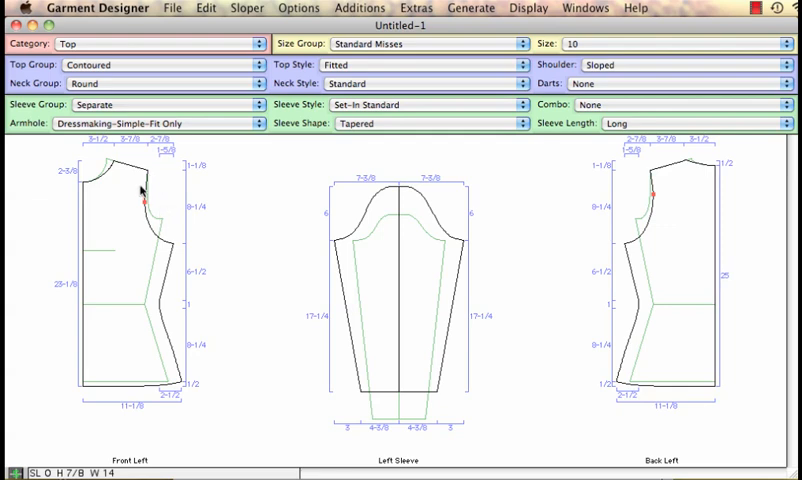
mouse_move(156, 244)
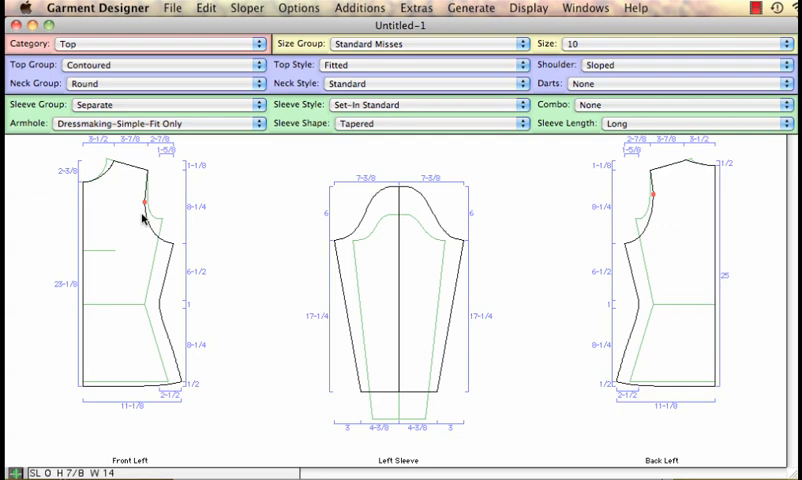
mouse_move(144, 236)
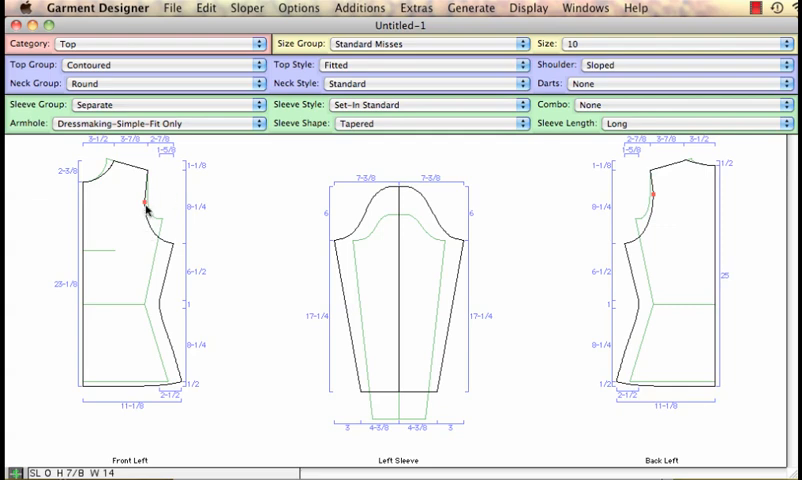
mouse_move(170, 216)
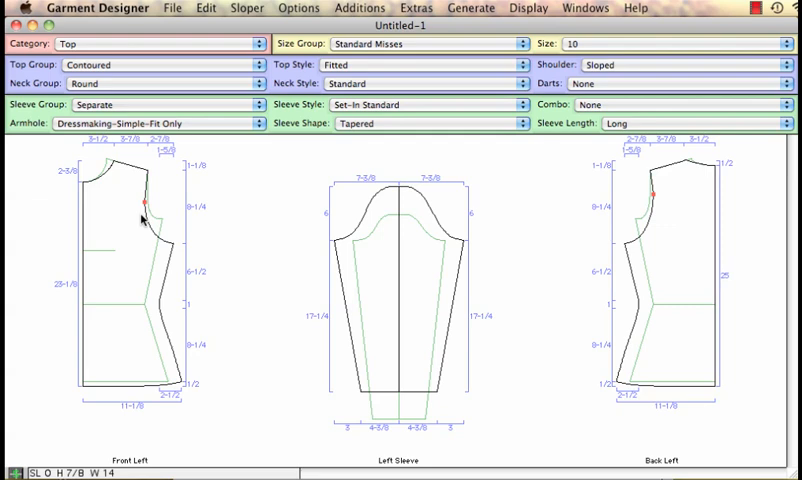
mouse_move(140, 224)
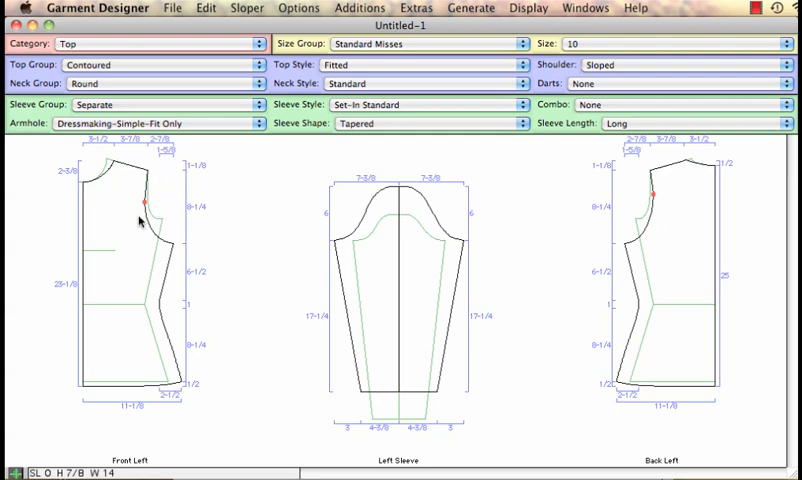
mouse_move(156, 208)
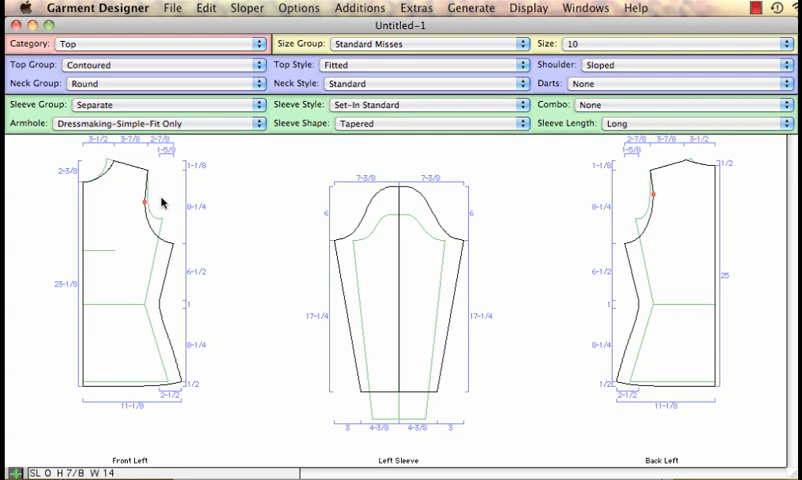
mouse_move(228, 256)
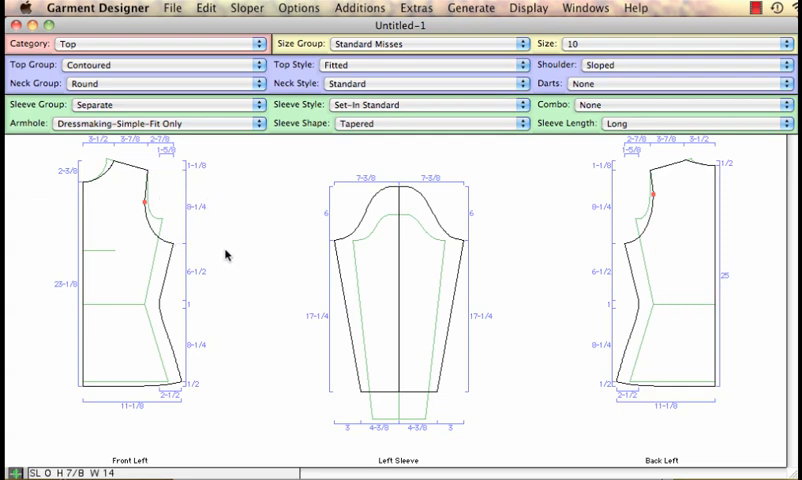
mouse_move(204, 232)
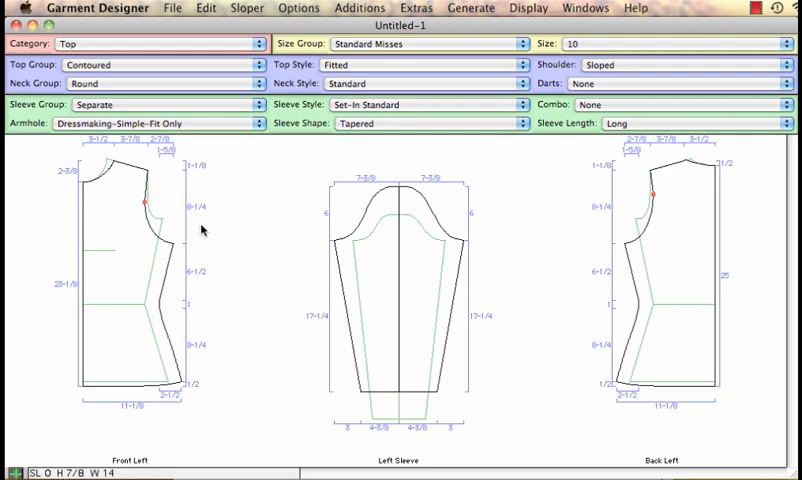
mouse_move(116, 170)
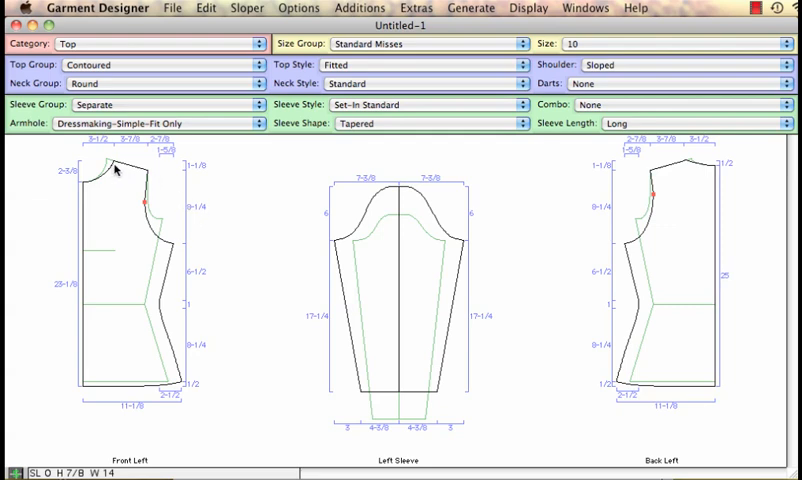
mouse_move(156, 184)
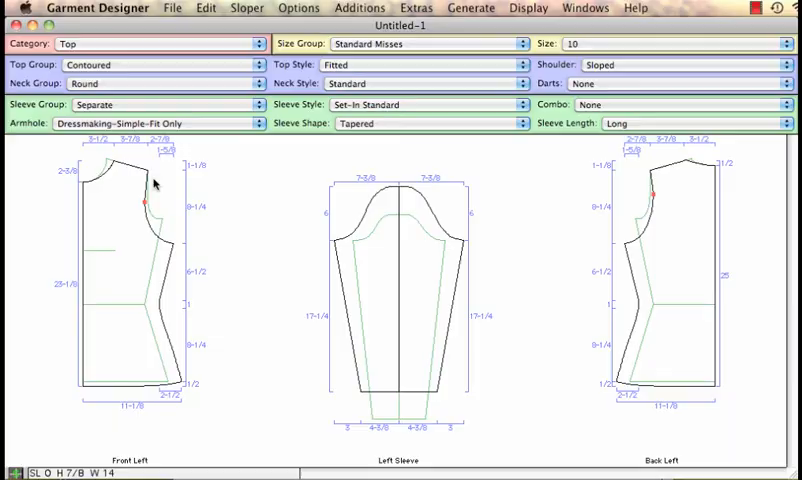